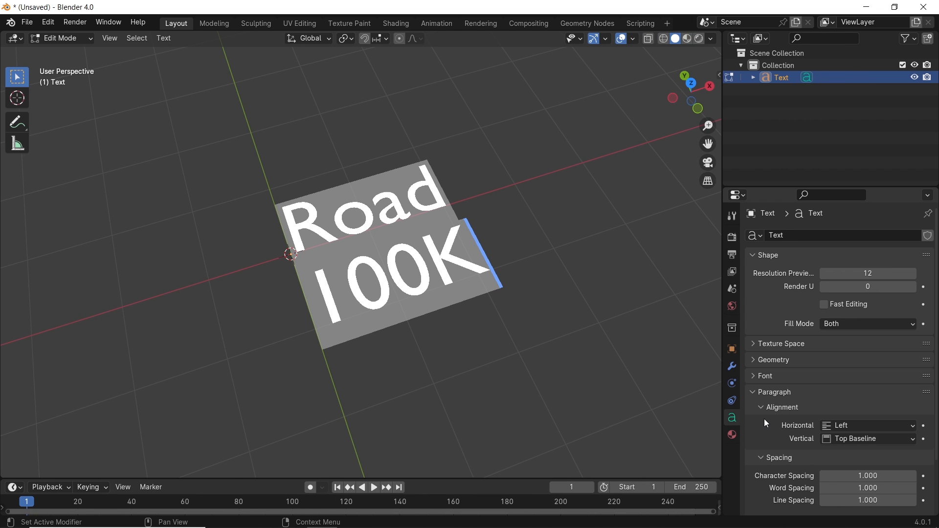
- Set the 'Road 100K' paragraph alignment to Center horizontally and Bottom Baseline vertically
left_click(867, 425)
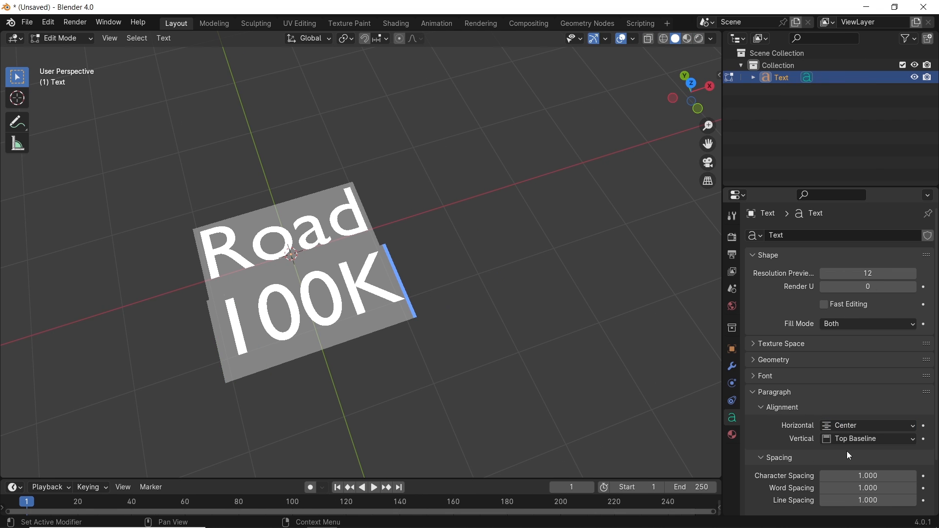
left_click(866, 439)
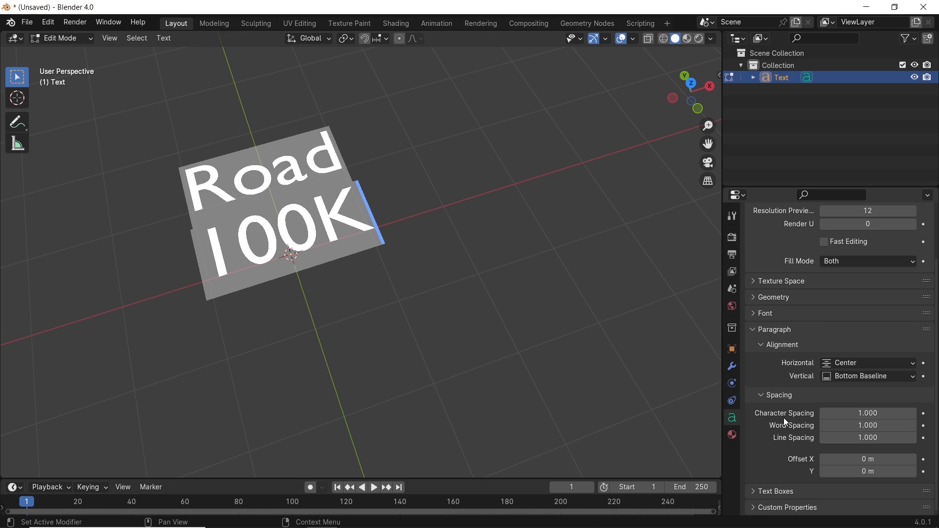
- Switch the text's regular font to Agency FB Bold and enable Small Caps
left_click(765, 312)
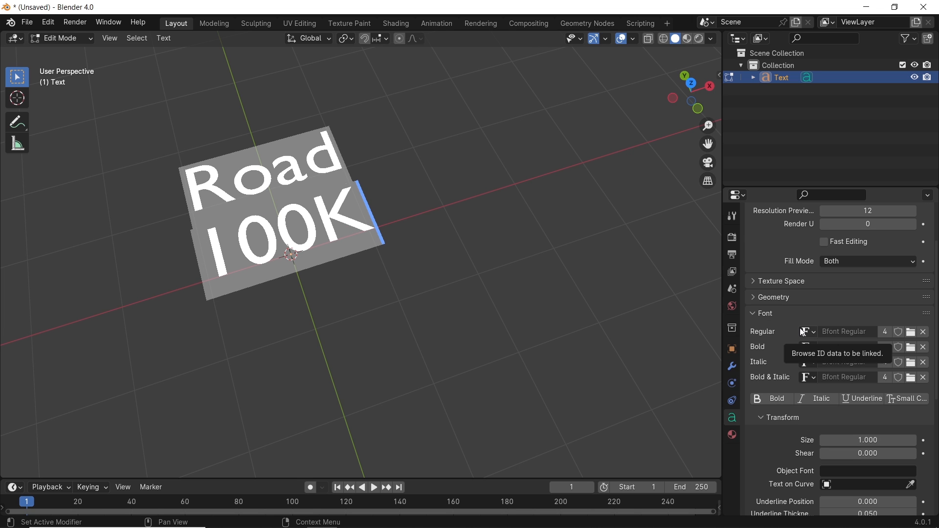
left_click(908, 398)
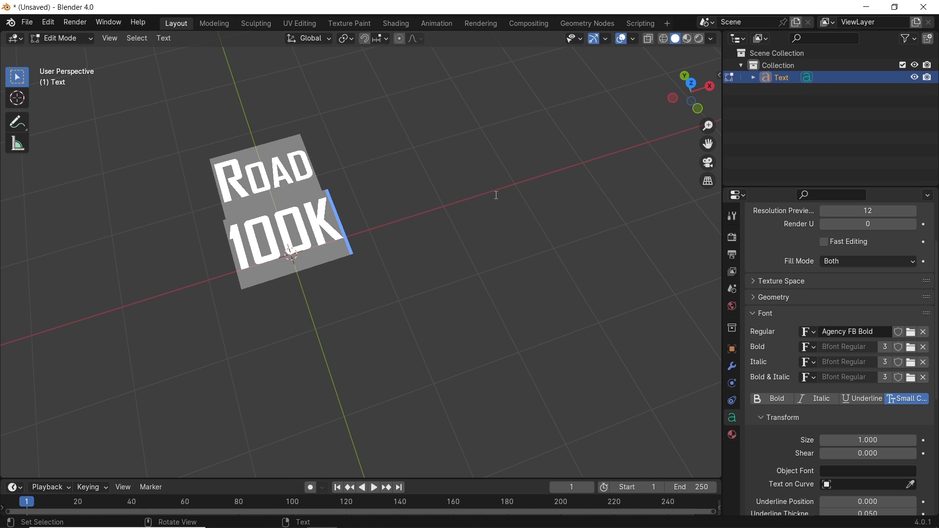
mouse_move(789, 359)
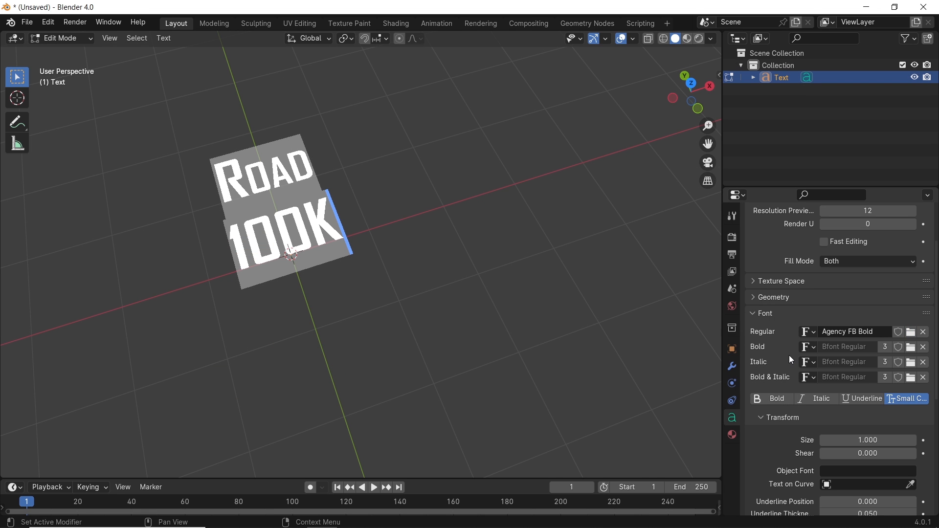
scroll("down", 3)
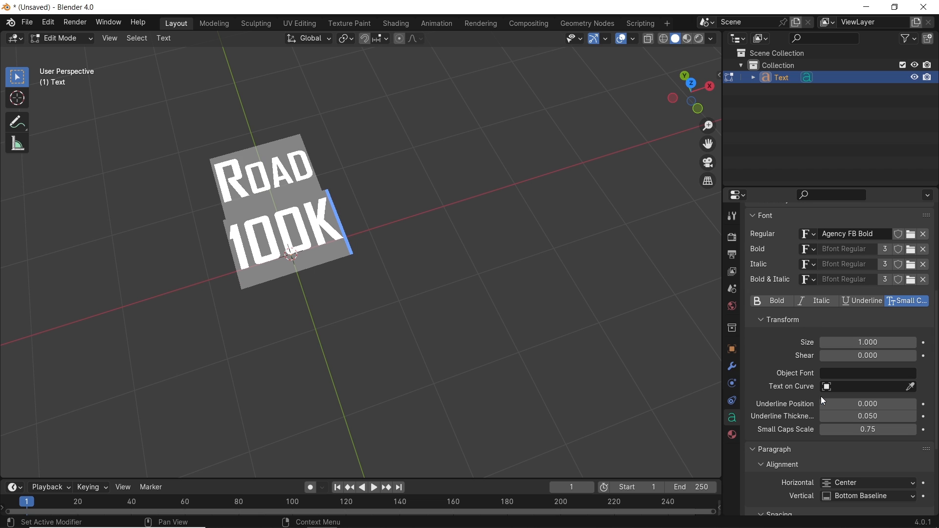
scroll("down", 3)
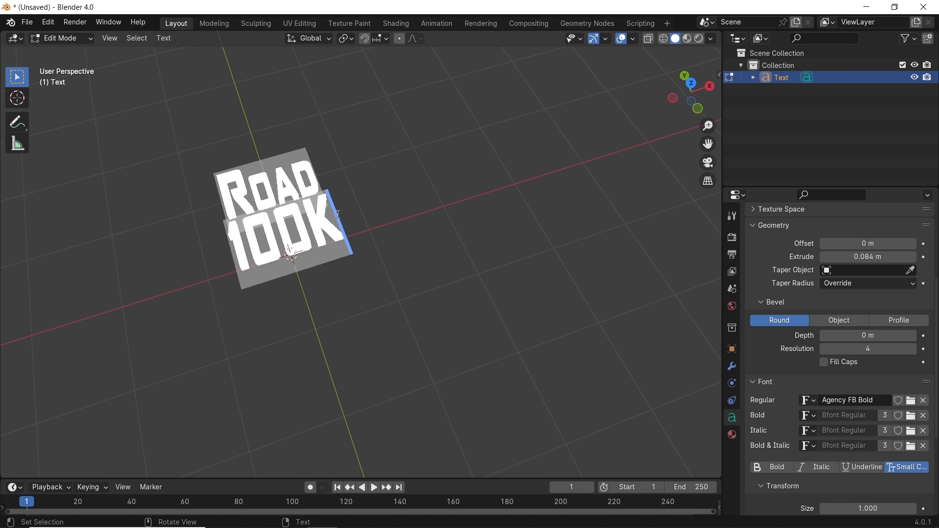
- Extrude the text 0.084 m, rotate it 90° on X upright, and add 0.01 m bevel depth
key("Tab")
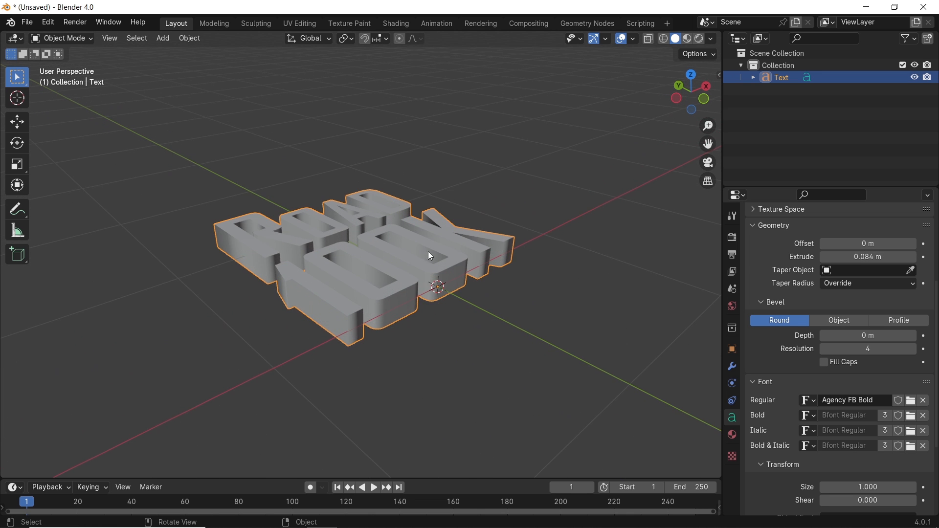
key("r")
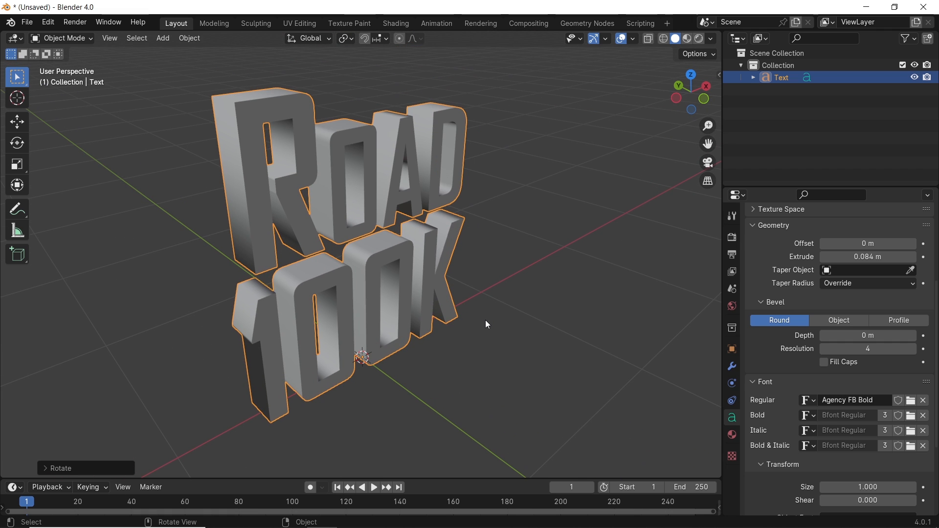
mouse_move(824, 341)
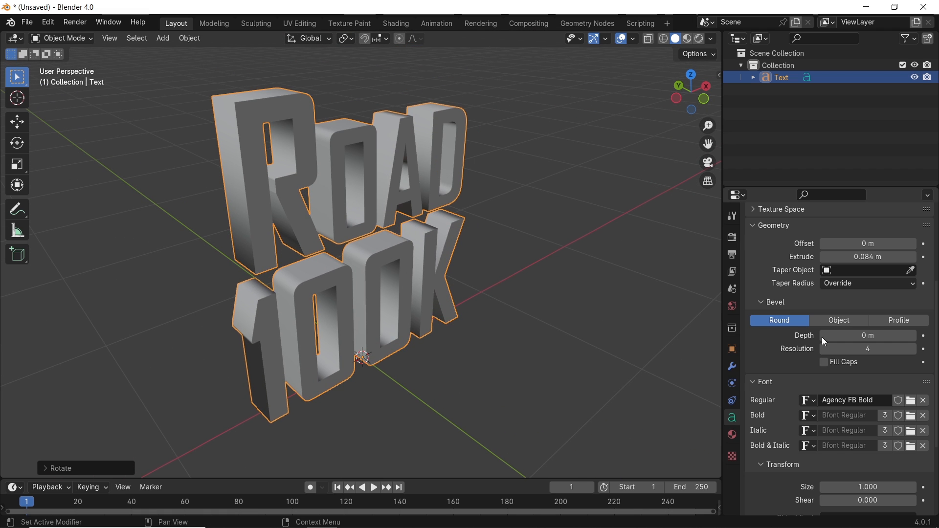
left_click(867, 335)
type(".01")
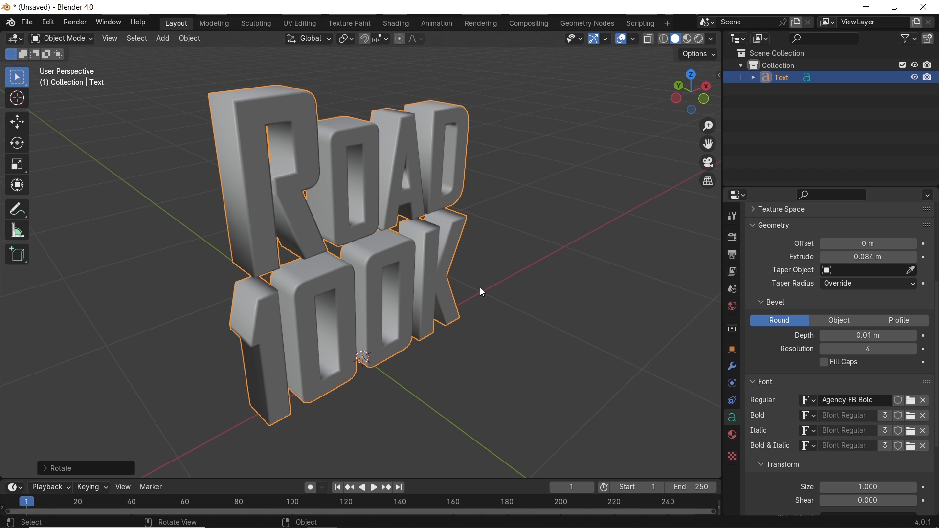
- Convert the 'Road 100K' text object to a mesh and browse the Generate modifiers
left_click(188, 38)
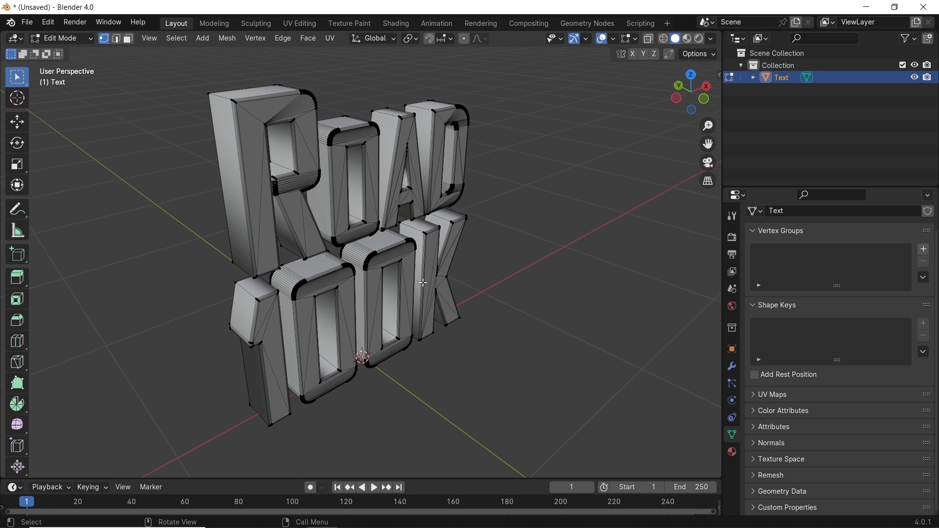
left_click(62, 38)
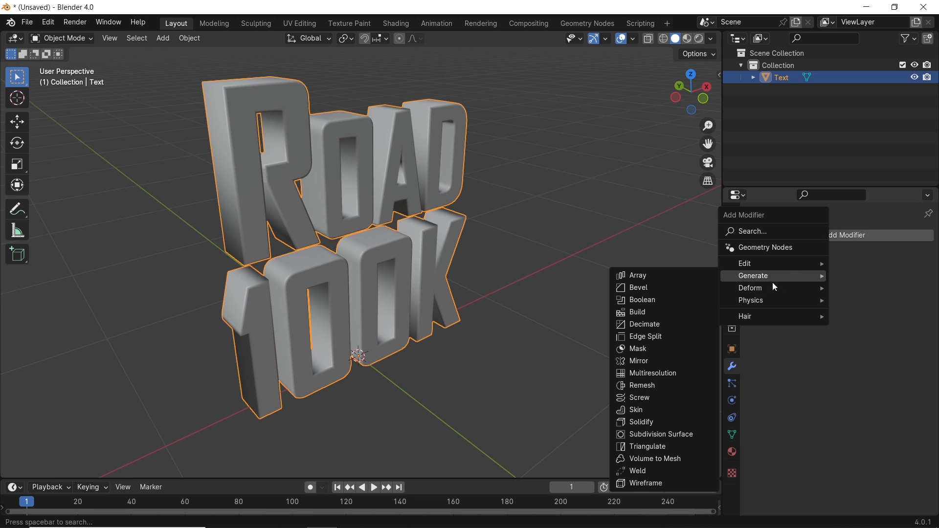
- Add a voxel Remesh modifier with 0.012 m voxel size and apply it
left_click(641, 385)
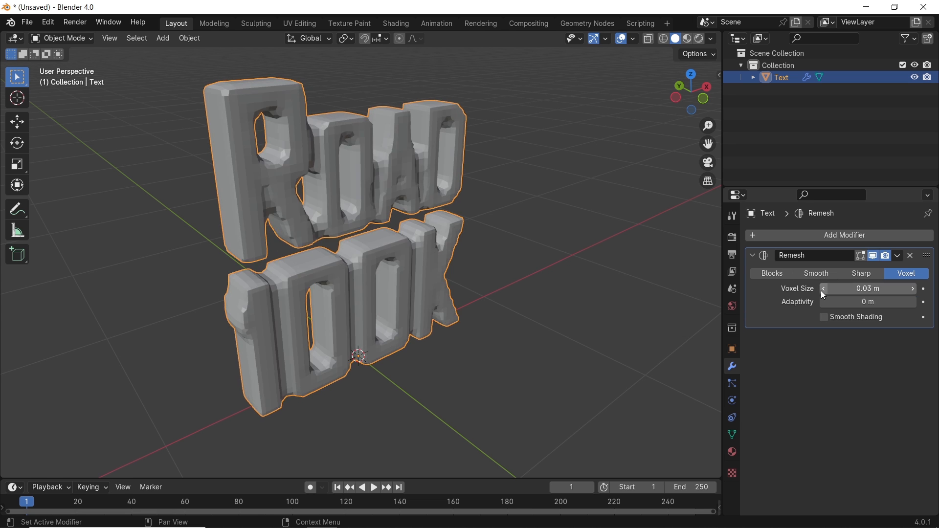
left_click_drag(867, 289, 850, 289)
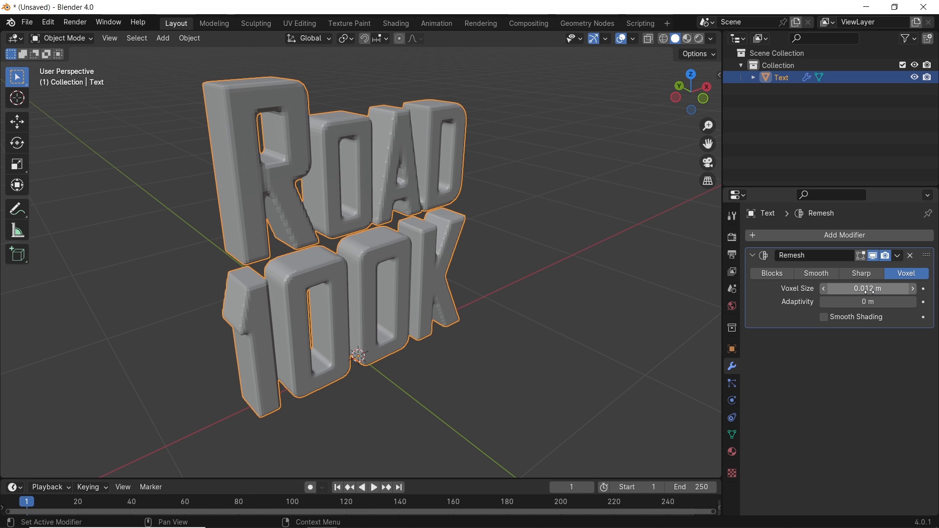
left_click(897, 255)
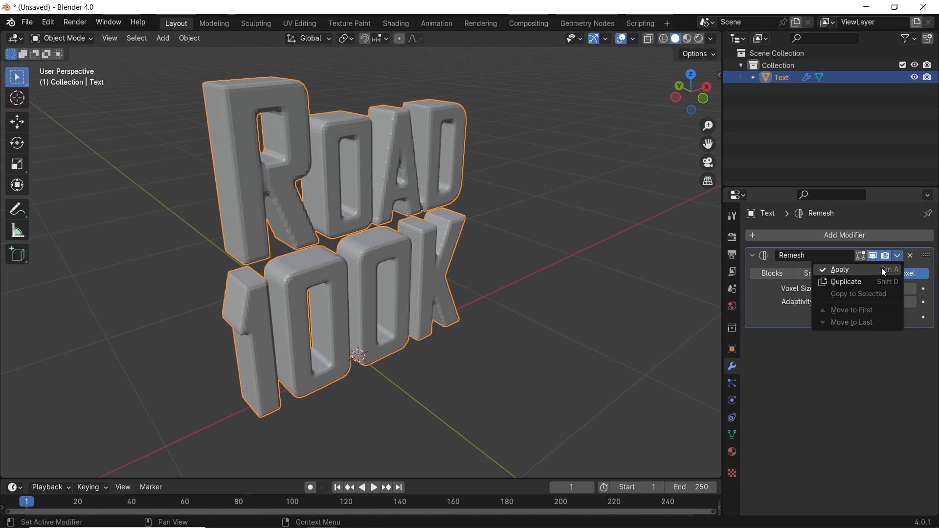
left_click(840, 270)
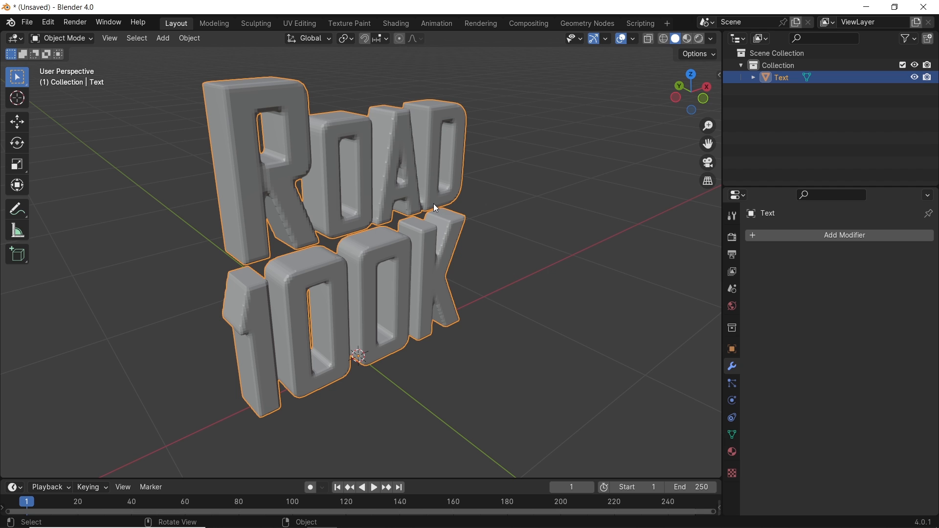
mouse_move(335, 210)
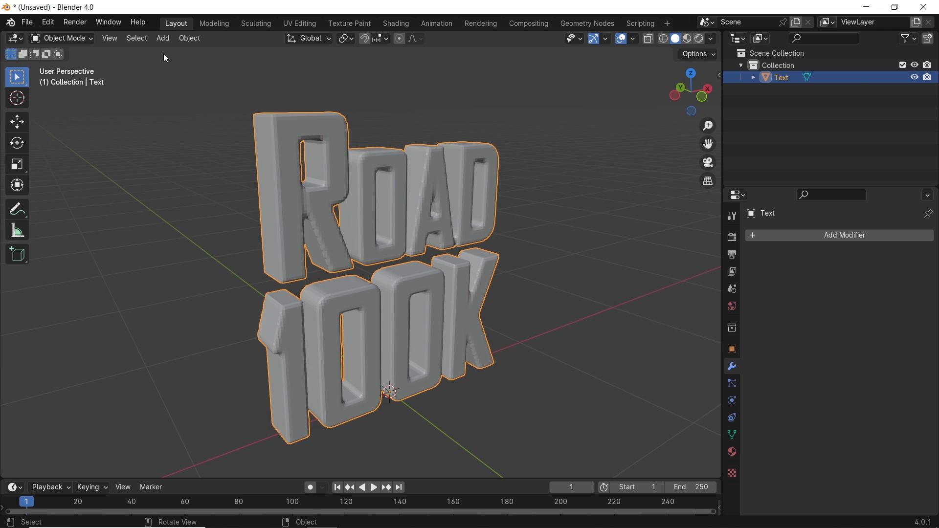
- In Sculpting, select the Cloth Filter tool with filter type Inflate
left_click(255, 23)
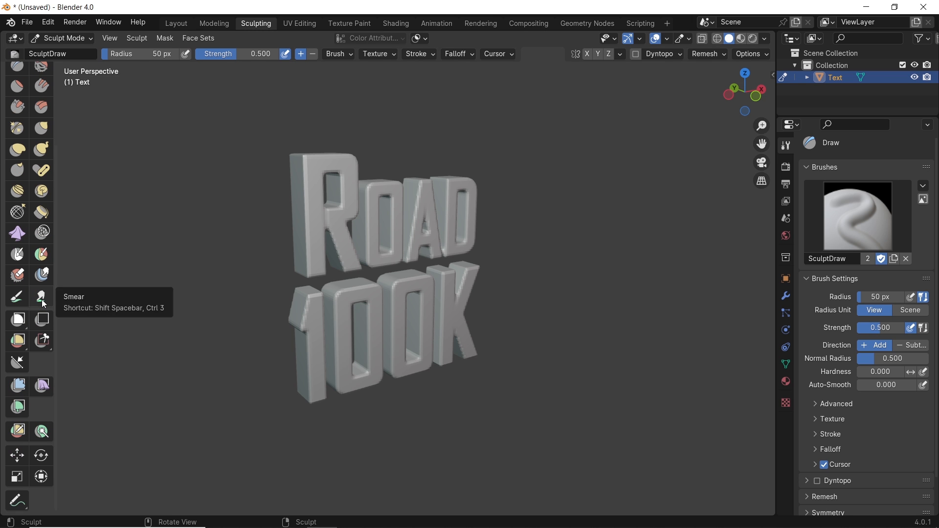
mouse_move(42, 384)
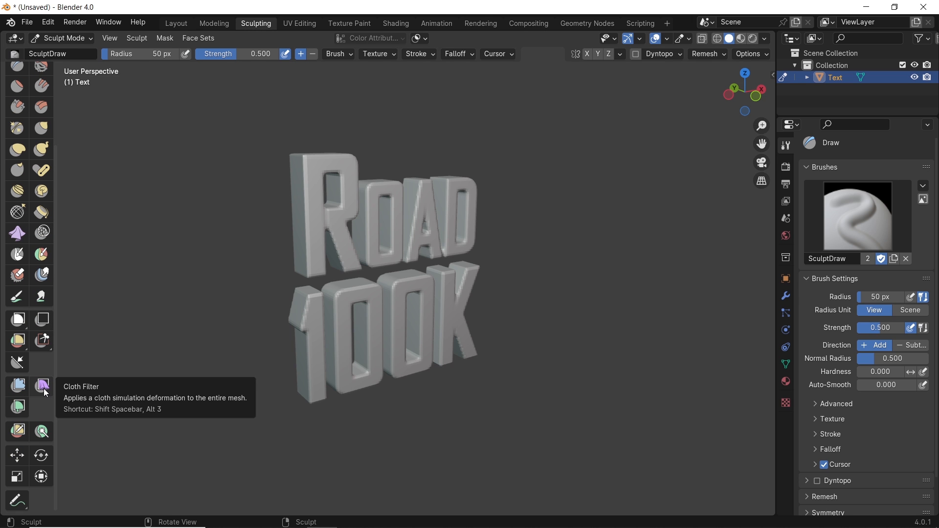
left_click(42, 386)
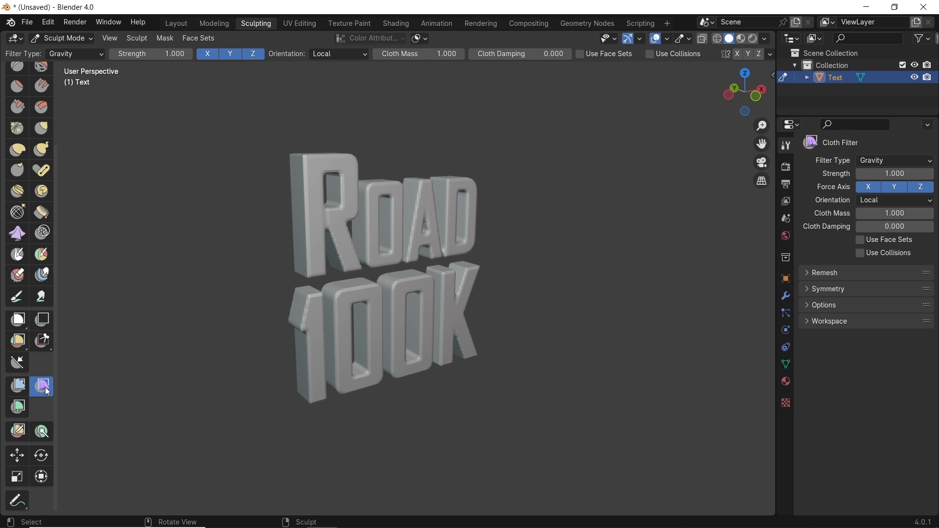
mouse_move(894, 173)
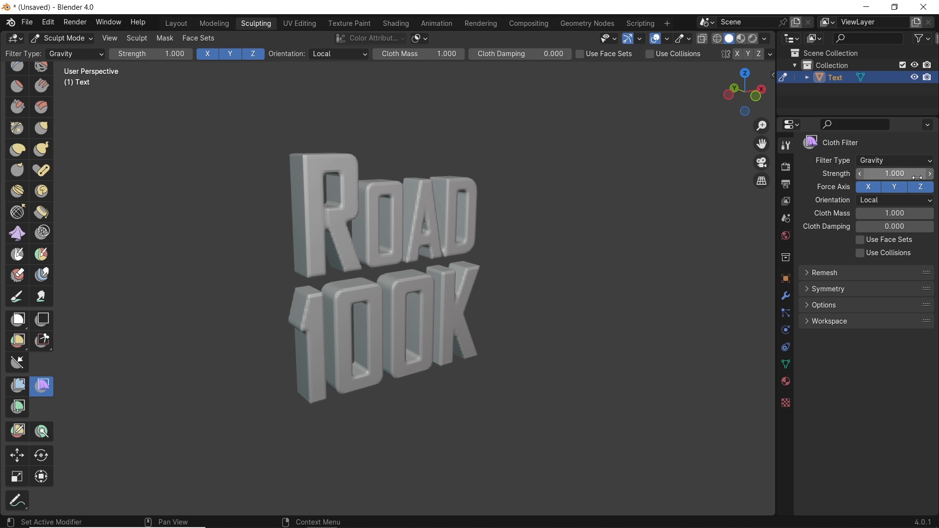
left_click(894, 160)
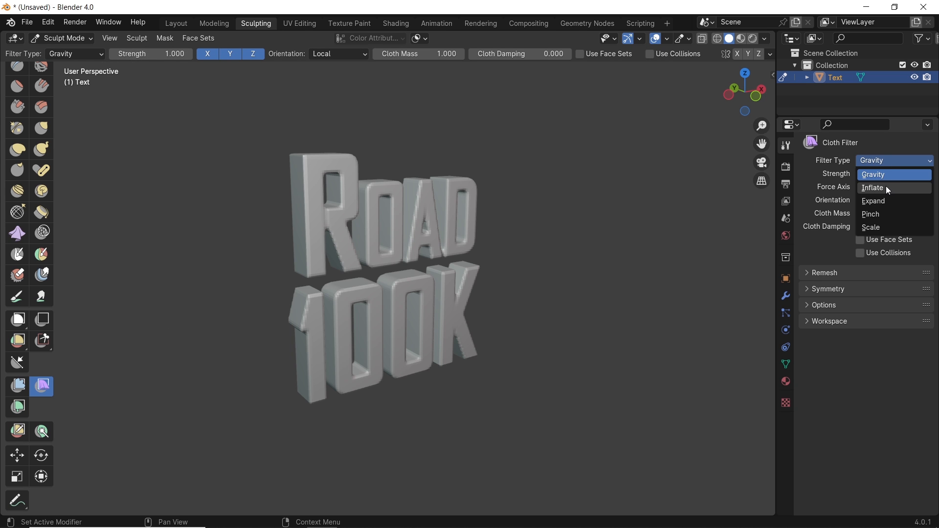
left_click(873, 187)
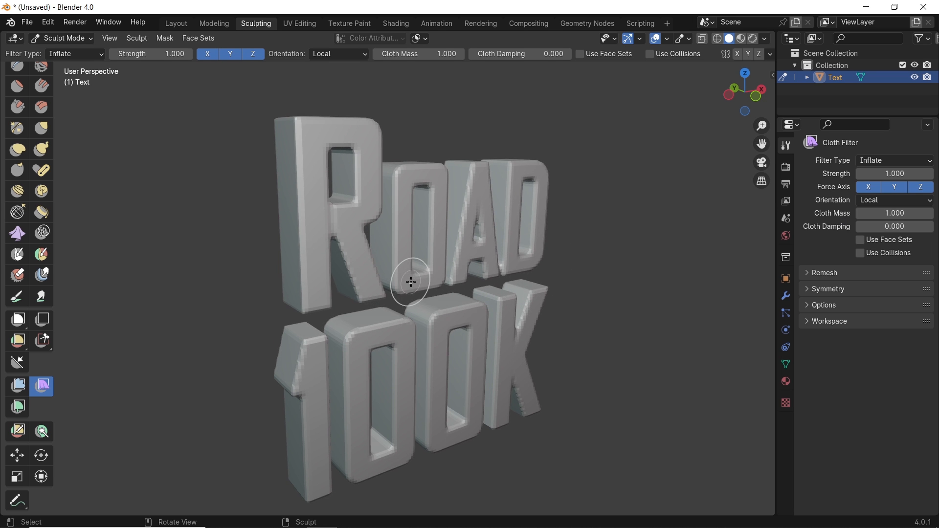
- Puff up the letters with two inflate drags, then give them a glossy red material in Layout
left_click_drag(411, 282, 429, 280)
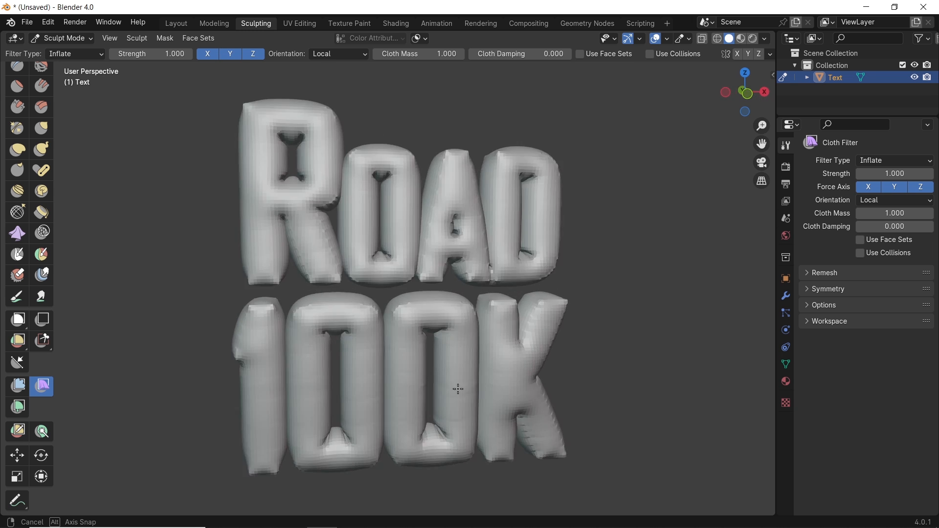
left_click_drag(457, 388, 491, 378)
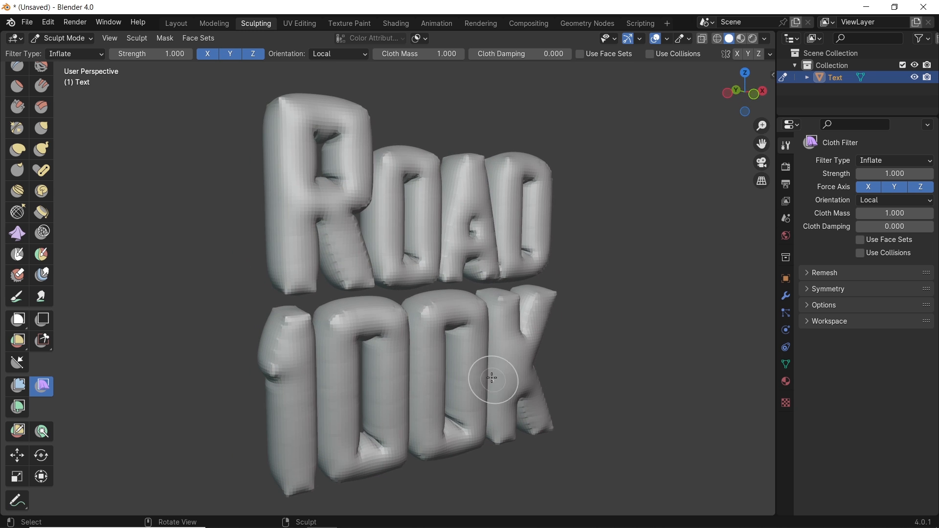
left_click(176, 23)
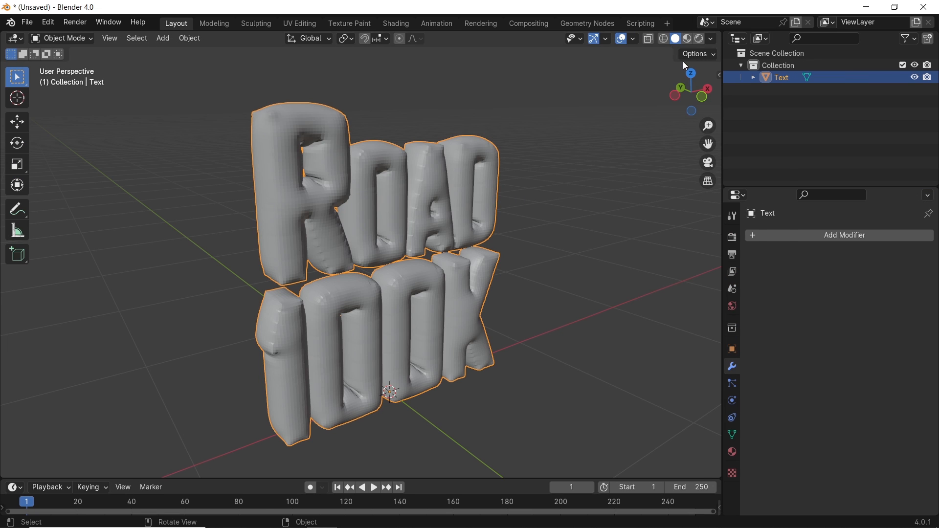
left_click(710, 39)
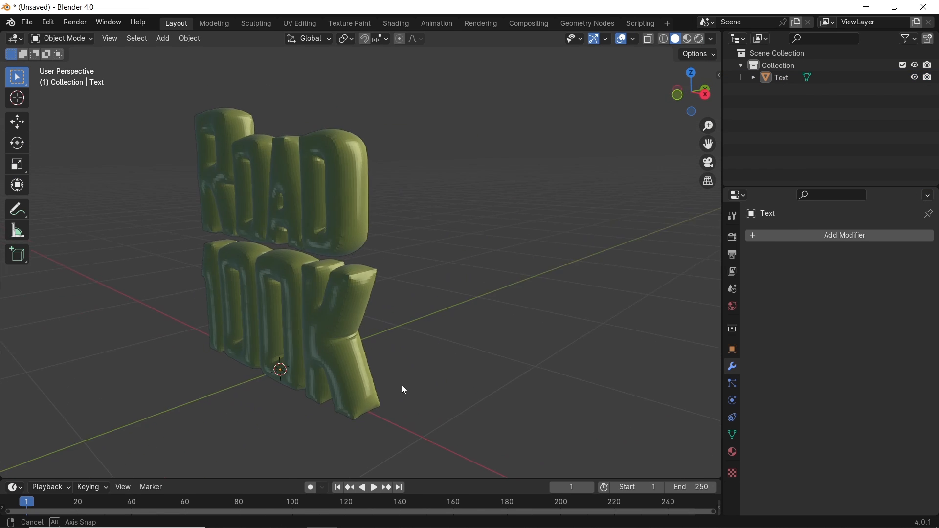
left_click(711, 38)
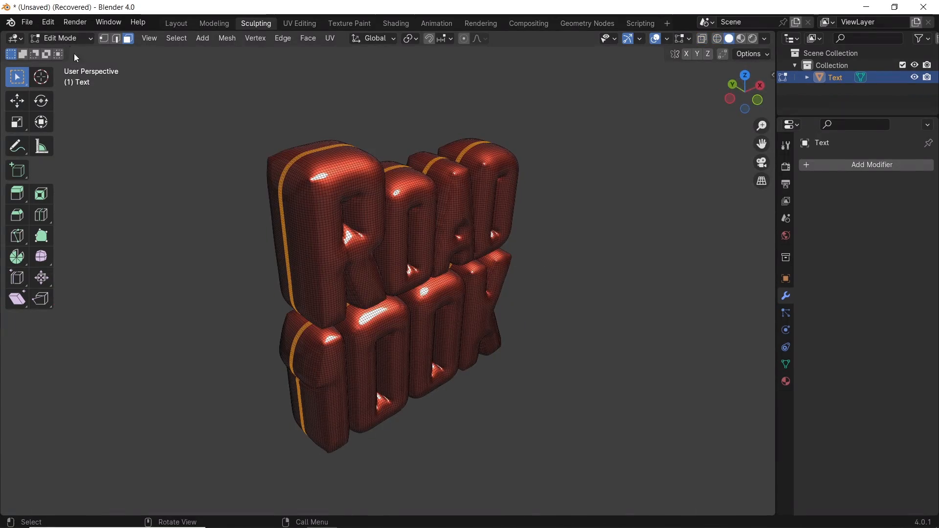
- Back in Sculpt Mode, use Face Sets > Face Set from Edit Mode Selection
left_click(62, 37)
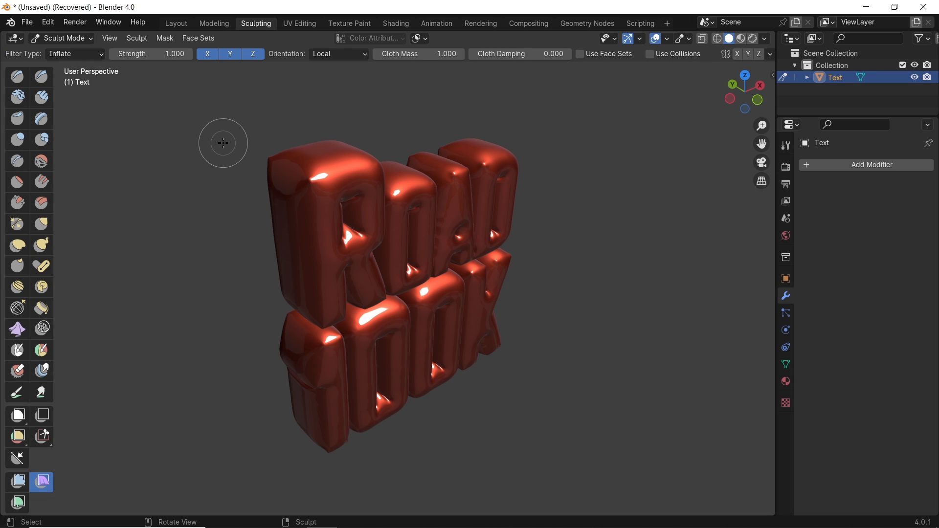
left_click(198, 38)
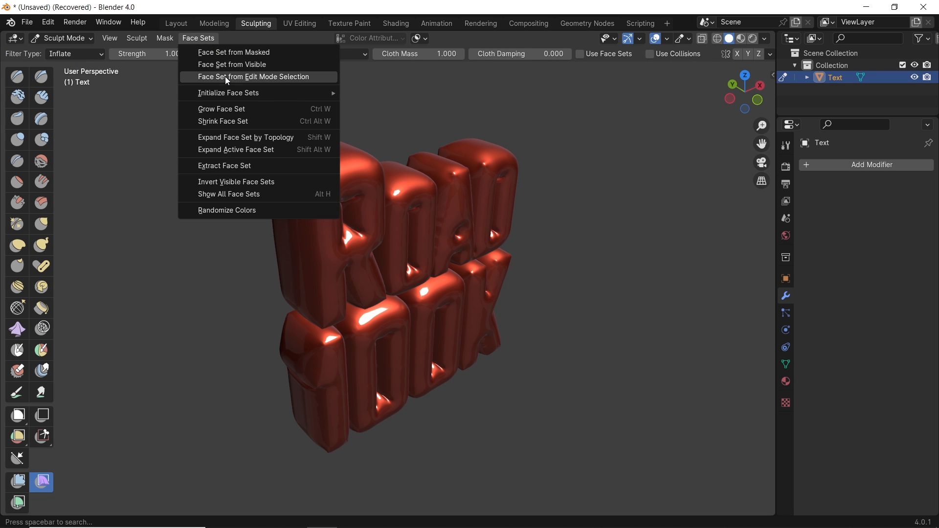
left_click(253, 76)
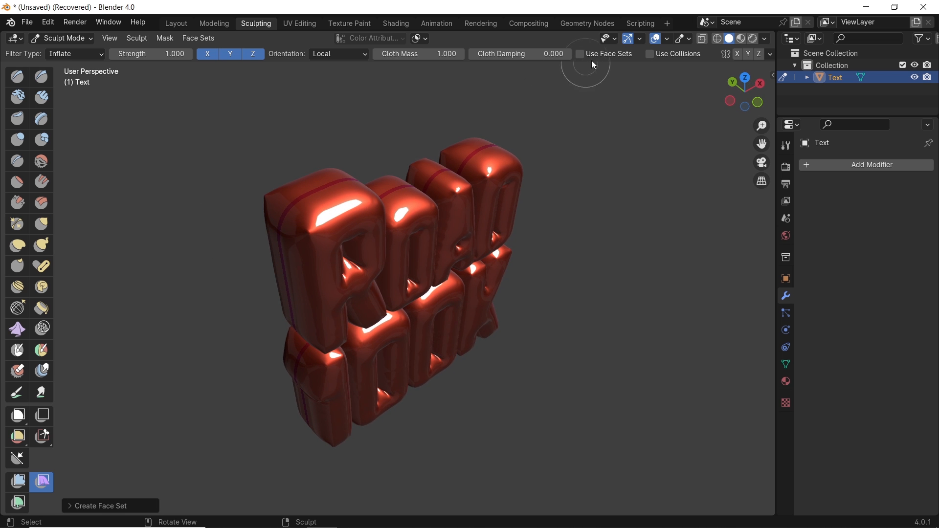
mouse_move(598, 60)
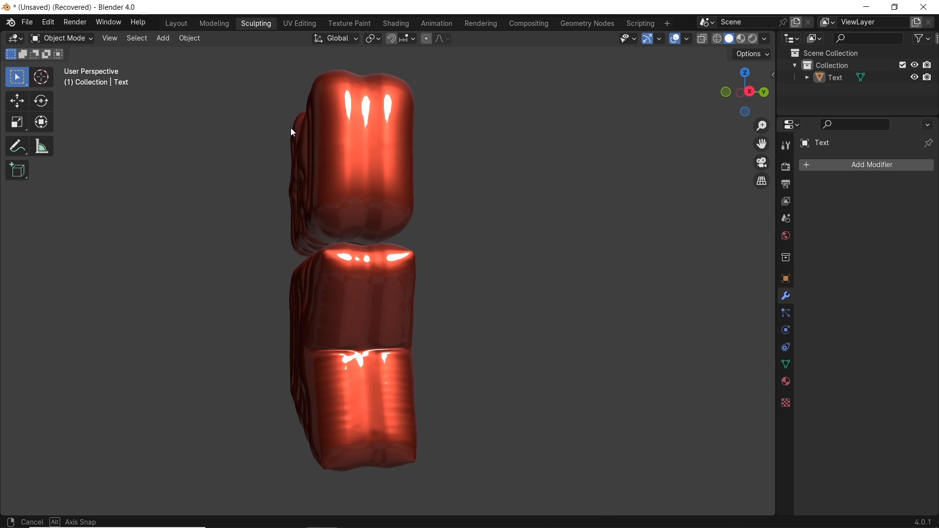
left_click_drag(290, 132, 472, 152)
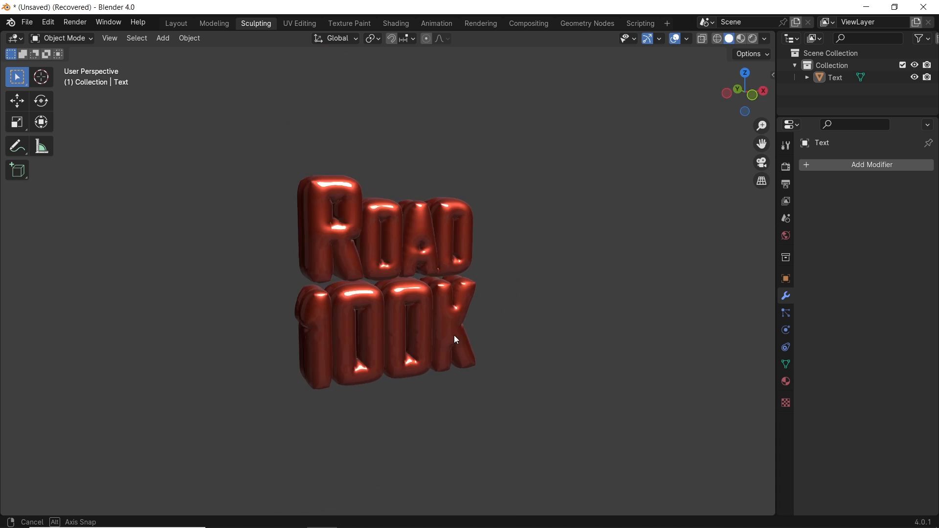
scroll("up", 3)
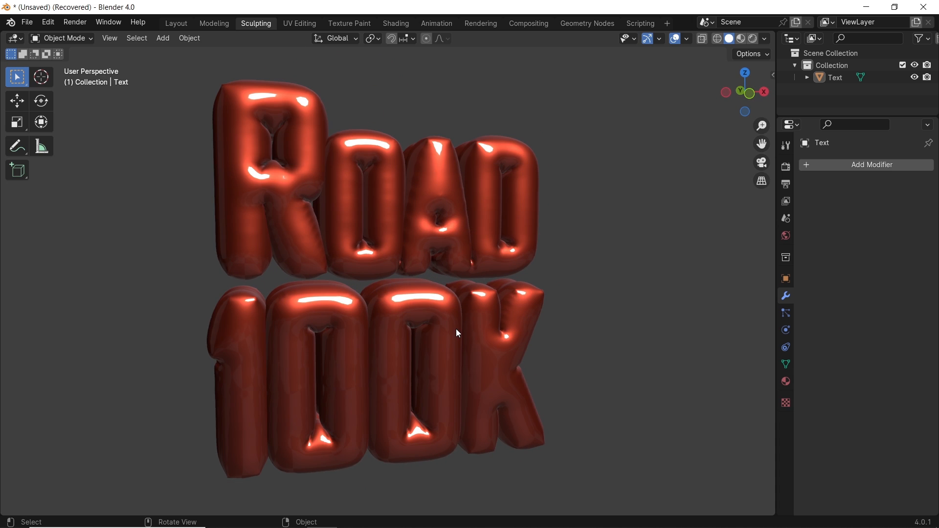
mouse_move(461, 331)
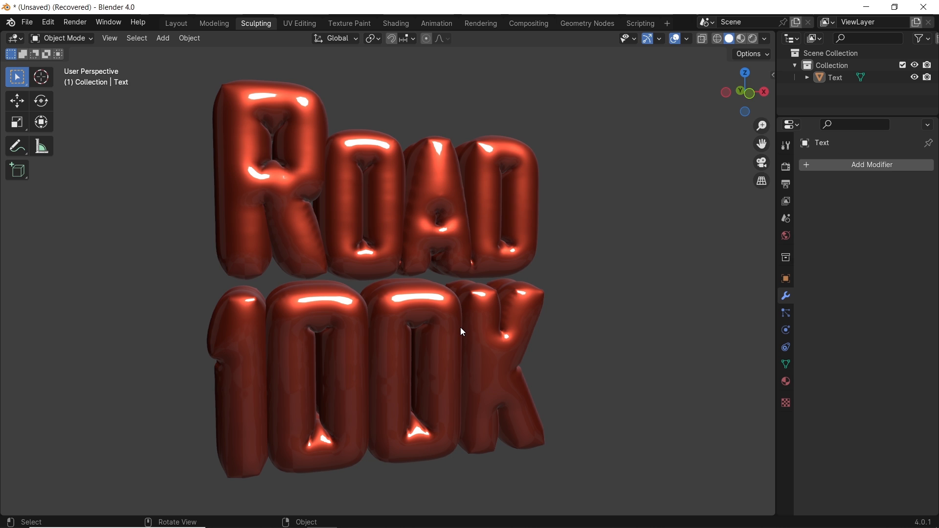